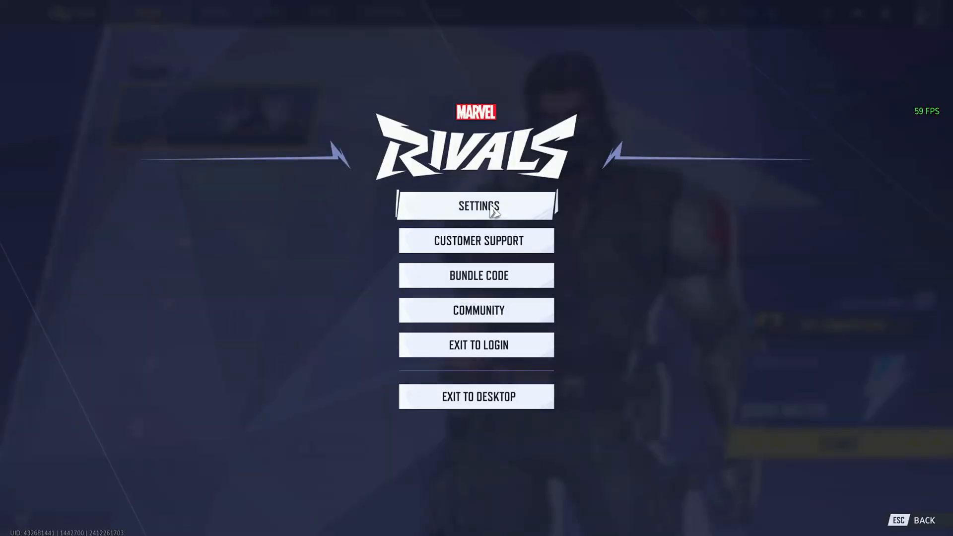
- Set Texture Detail to High in the Display settings, leaving other options Low, and apply
{"action": "left_click", "coordinate": [476, 205]}
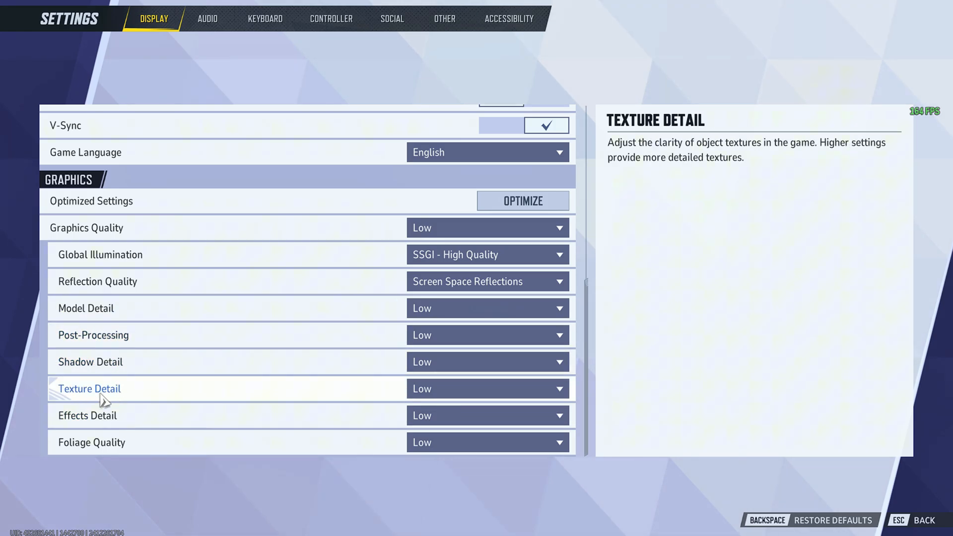
{"action": "left_click", "coordinate": [487, 388]}
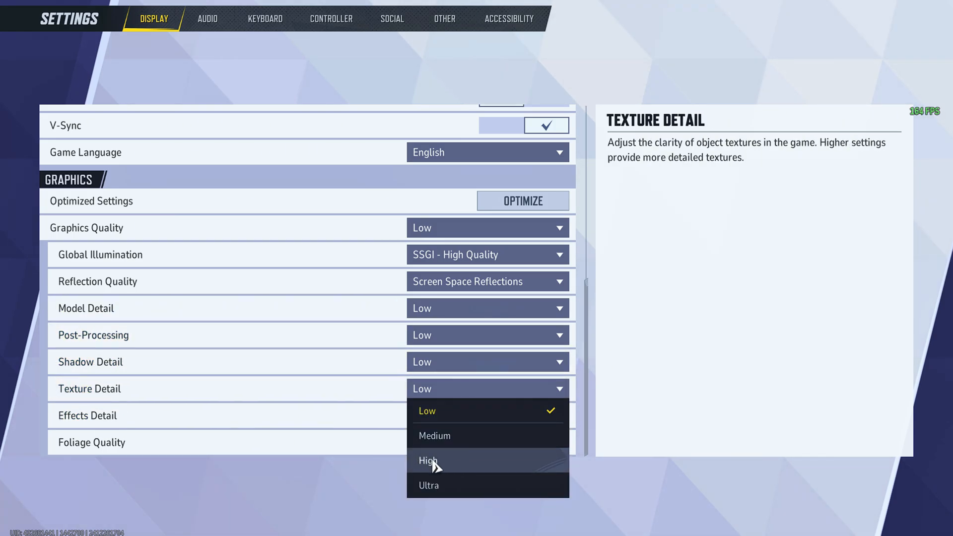
{"action": "left_click", "coordinate": [427, 459]}
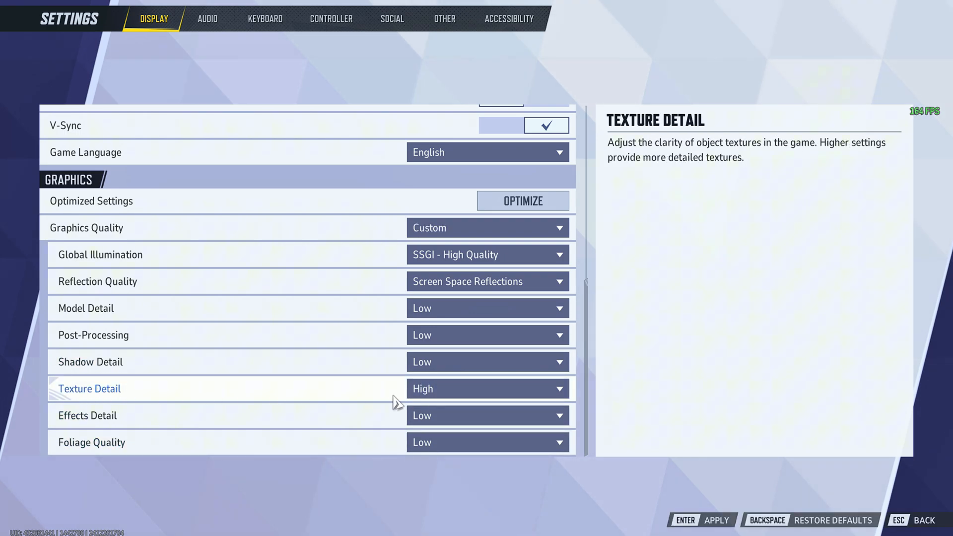
{"action": "key", "text": "Escape"}
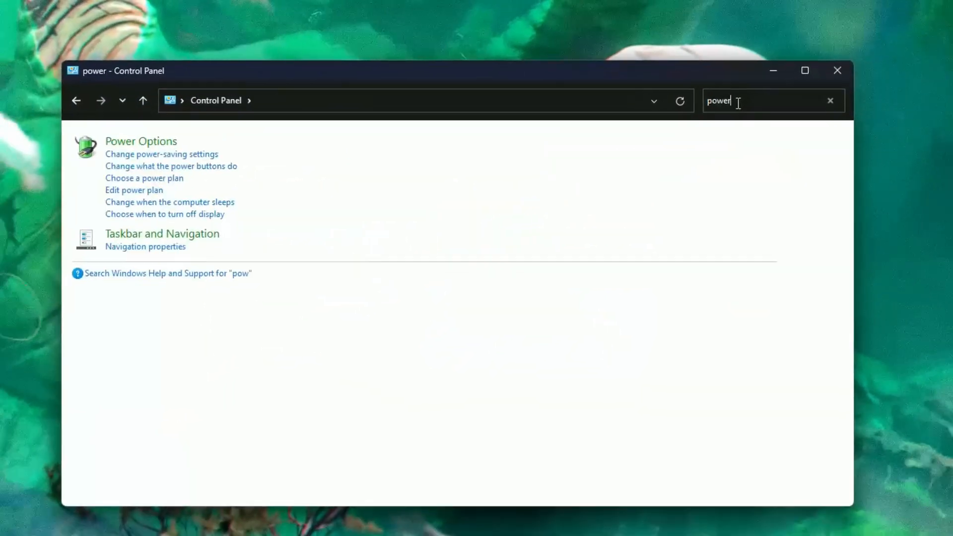
- Open the Power Options link from the Control Panel search results
{"action": "left_click", "coordinate": [140, 141]}
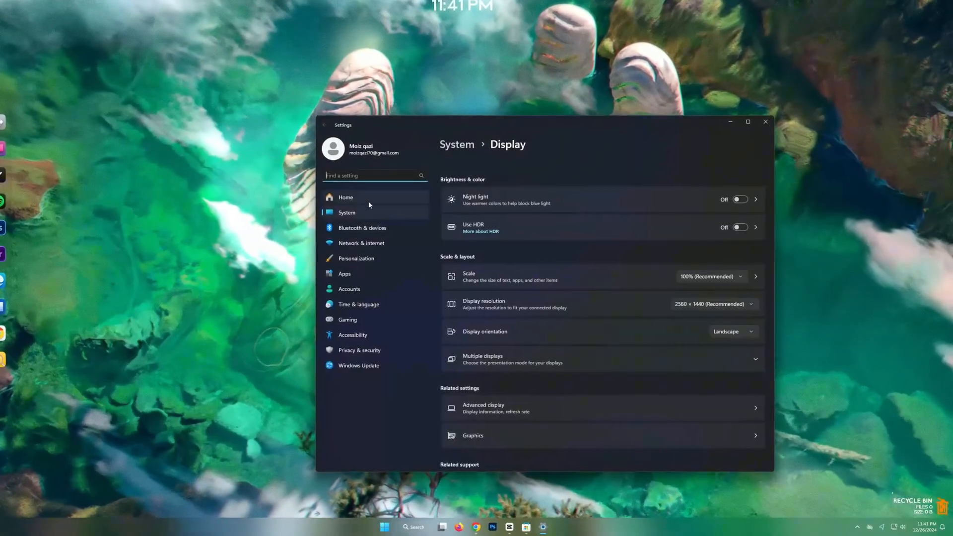
- Give Marvel Rivals the High performance graphics preference in the per-app graphics list
{"action": "left_click", "coordinate": [472, 435]}
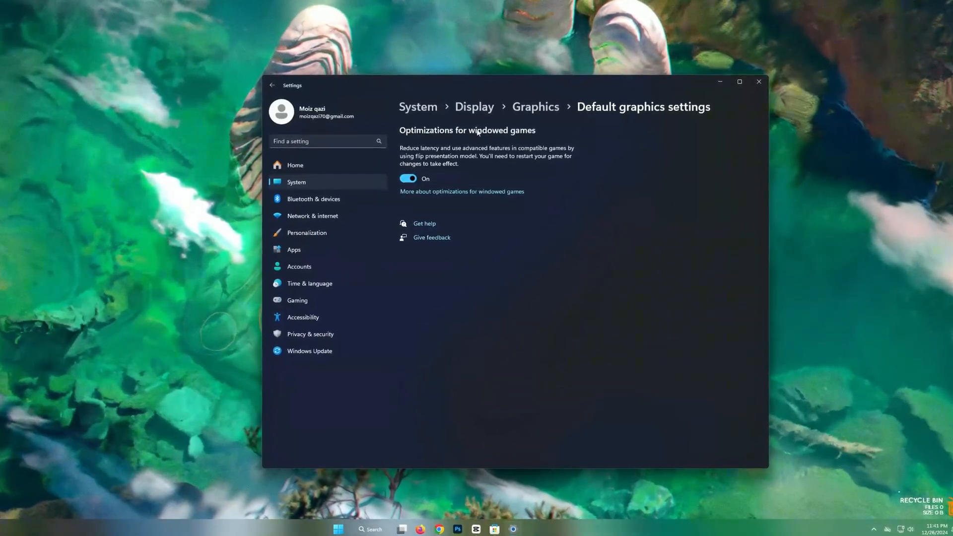
{"action": "left_click", "coordinate": [272, 85]}
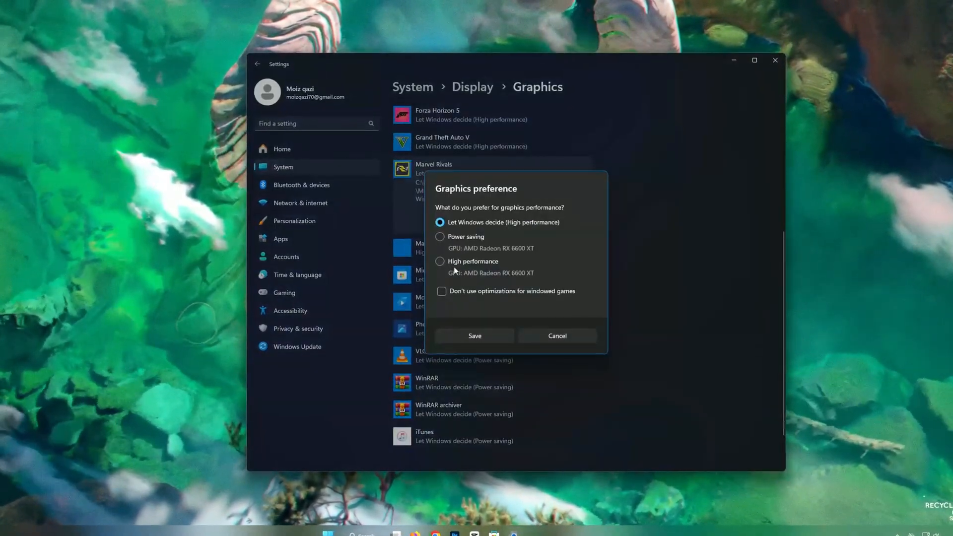
{"action": "left_click", "coordinate": [475, 335]}
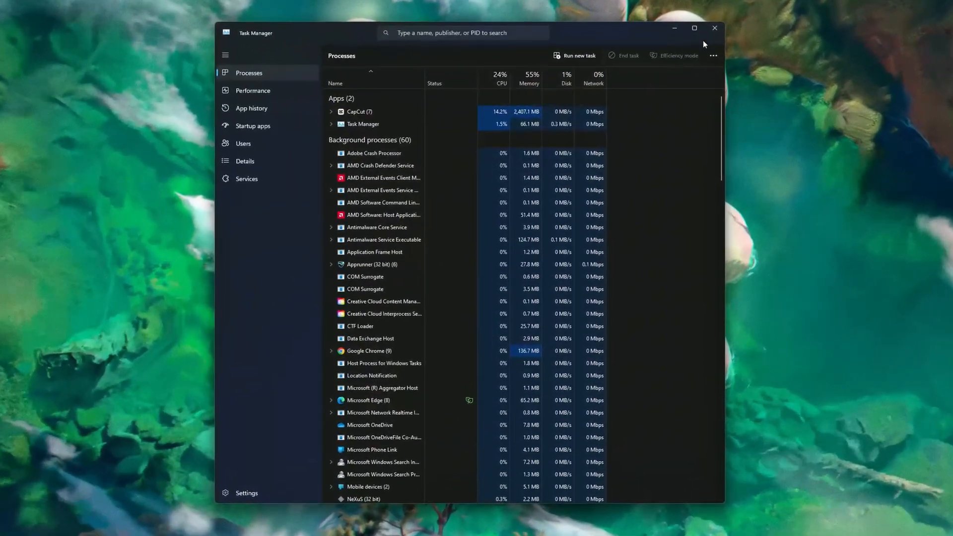
{"action": "left_click", "coordinate": [714, 28]}
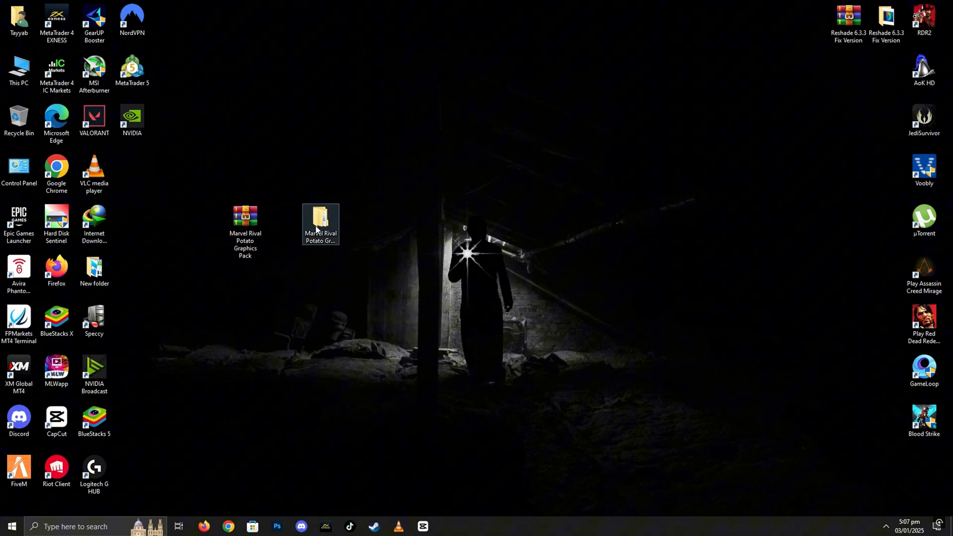
- Run NVIDIA Profile Inspector as administrator from the pack's Nvidia > nvidiaProfileInspector folder
{"action": "double_click", "coordinate": [320, 215]}
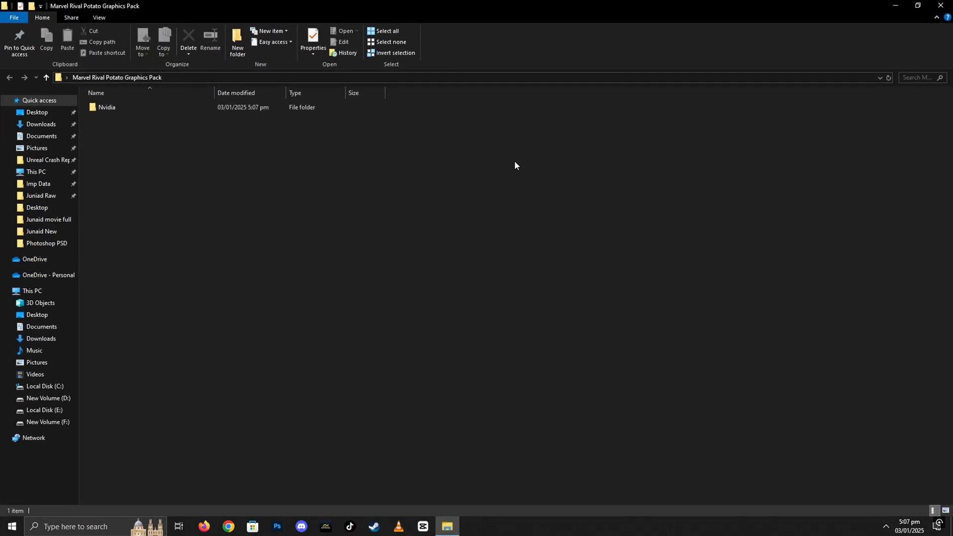
{"action": "left_click", "coordinate": [107, 107]}
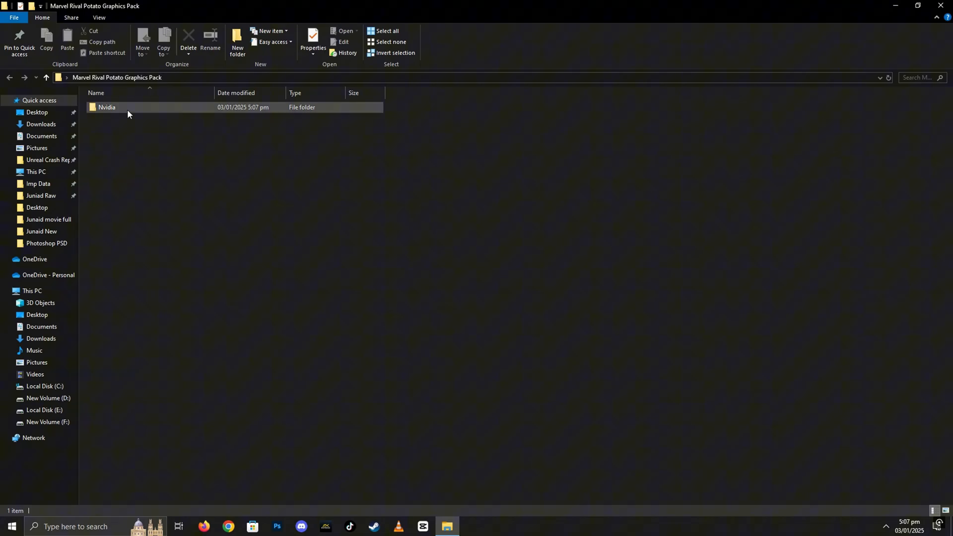
{"action": "double_click", "coordinate": [106, 107]}
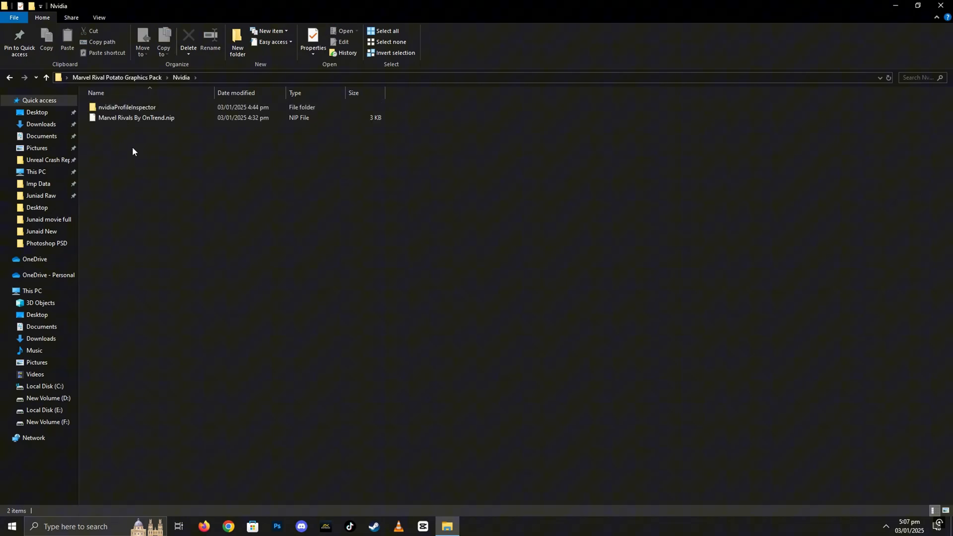
{"action": "left_click", "coordinate": [127, 107]}
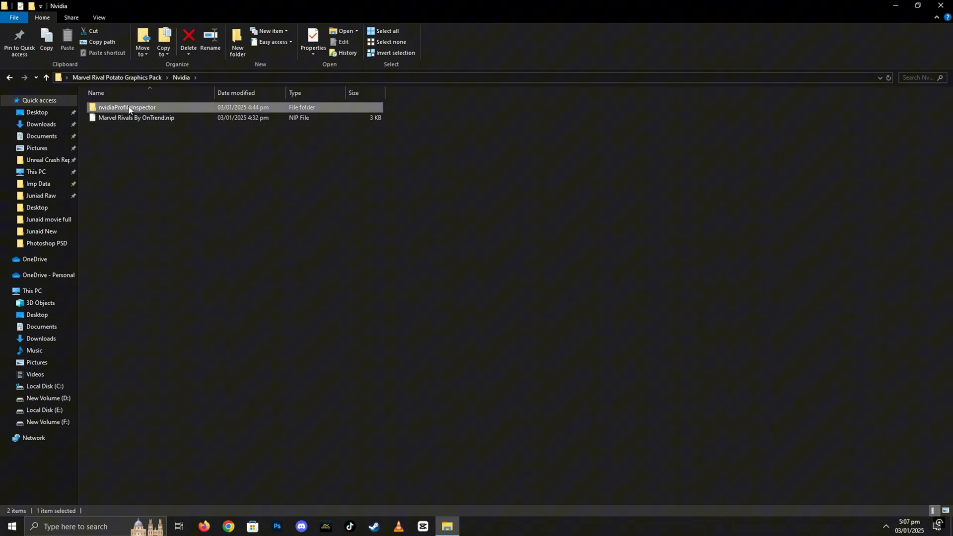
{"action": "right_click", "coordinate": [121, 107]}
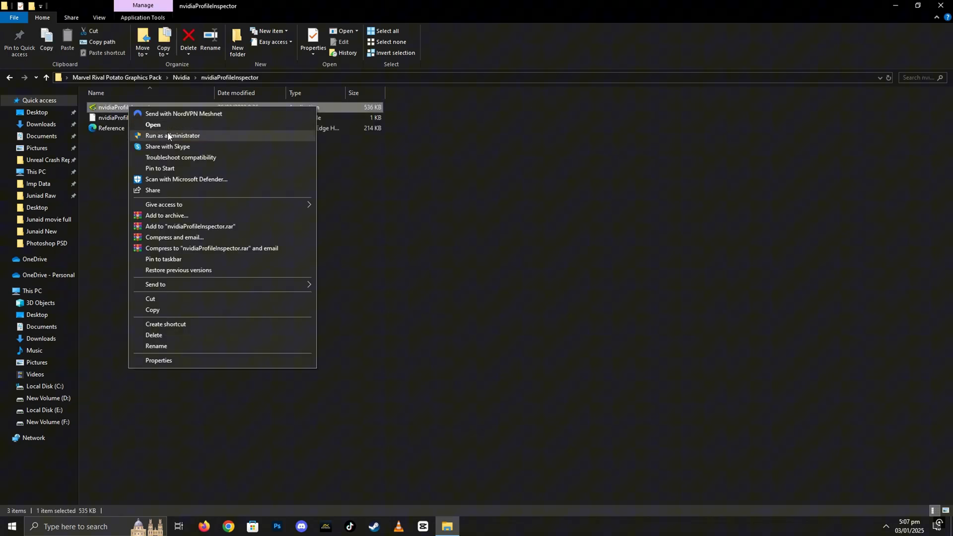
{"action": "left_click", "coordinate": [171, 136]}
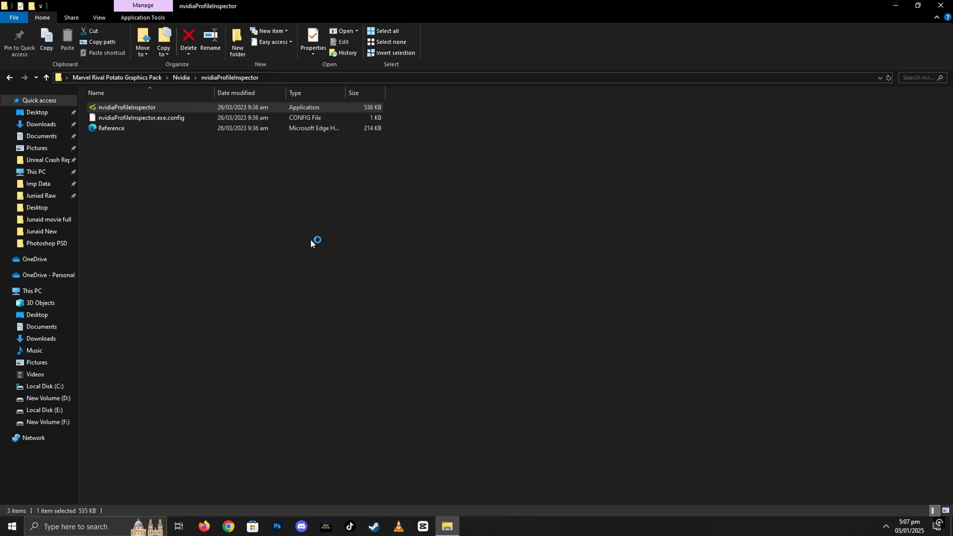
{"action": "double_click", "coordinate": [126, 107]}
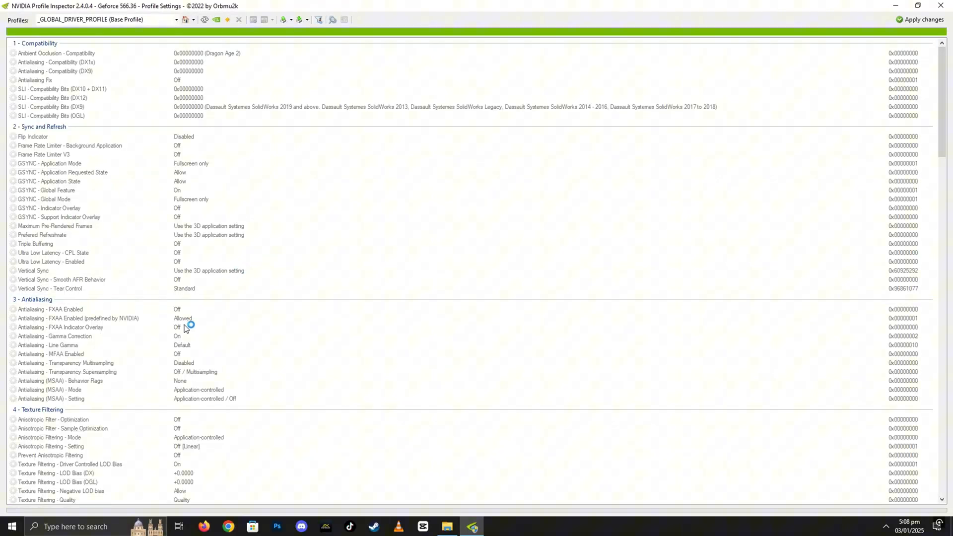
{"action": "mouse_move", "coordinate": [190, 249]}
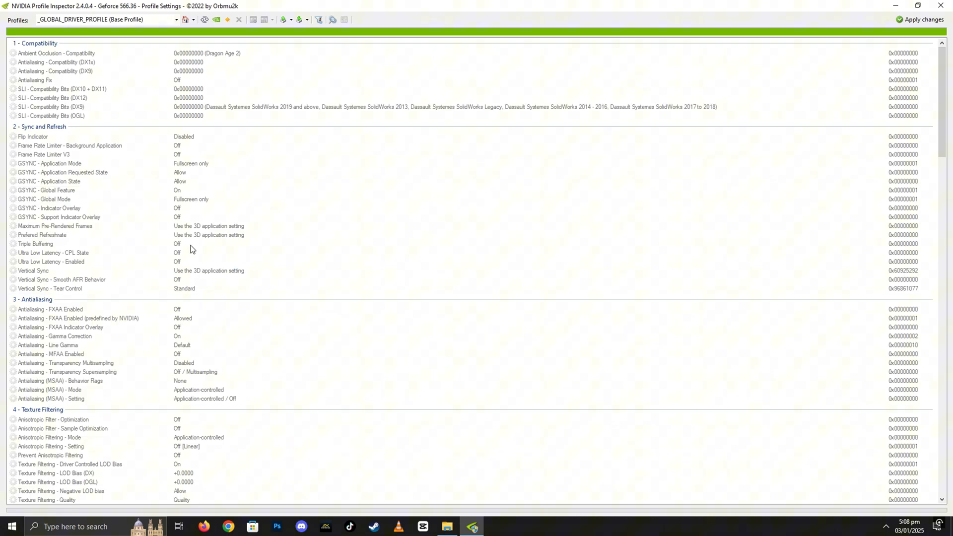
{"action": "mouse_move", "coordinate": [255, 59]}
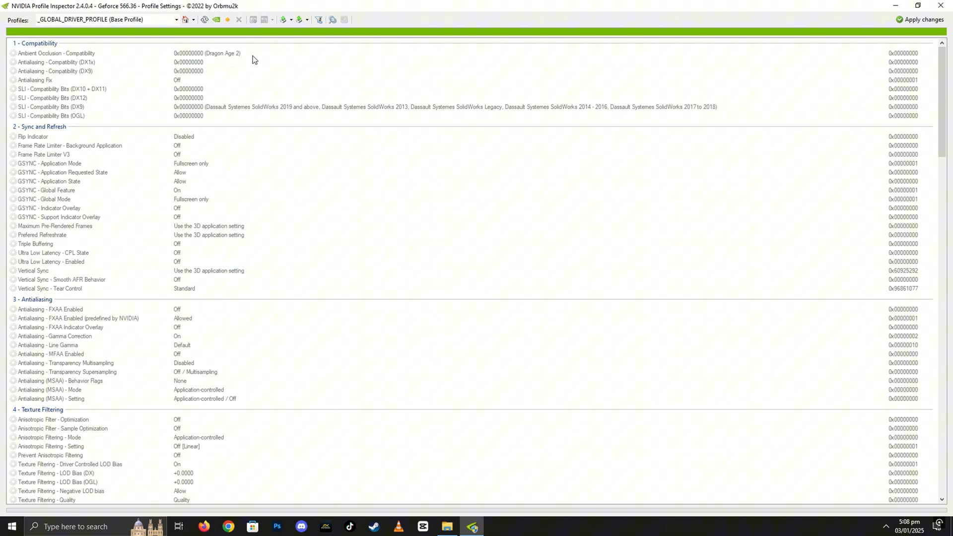
{"action": "mouse_move", "coordinate": [256, 54]}
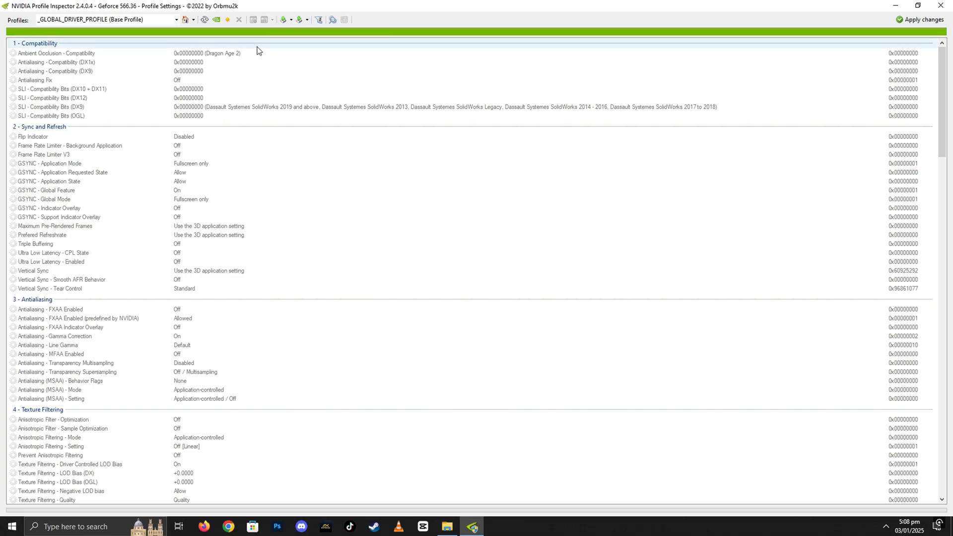
{"action": "mouse_move", "coordinate": [299, 20]}
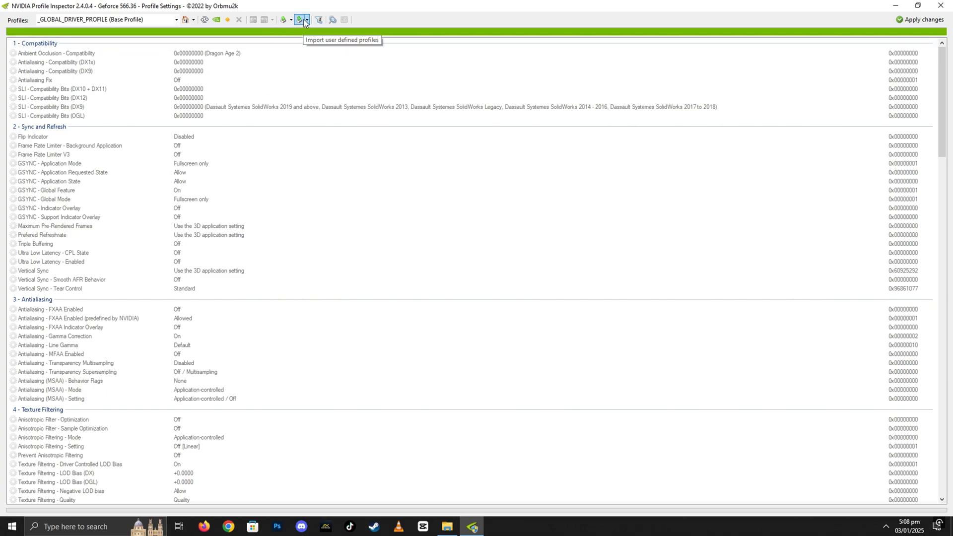
- Import the Marvel Rivals .nip profile from the pack's Nvidia folder and confirm the success message
{"action": "left_click", "coordinate": [299, 20]}
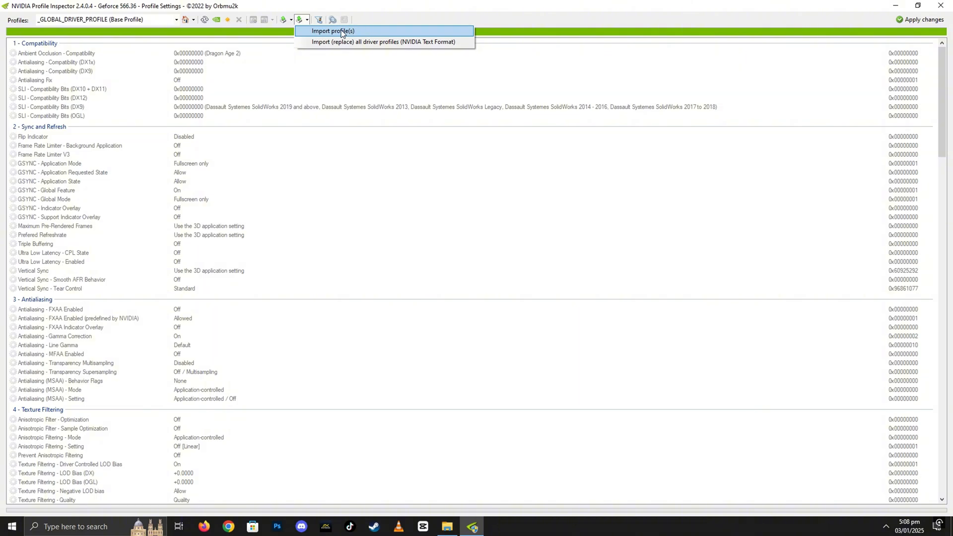
{"action": "left_click", "coordinate": [332, 30]}
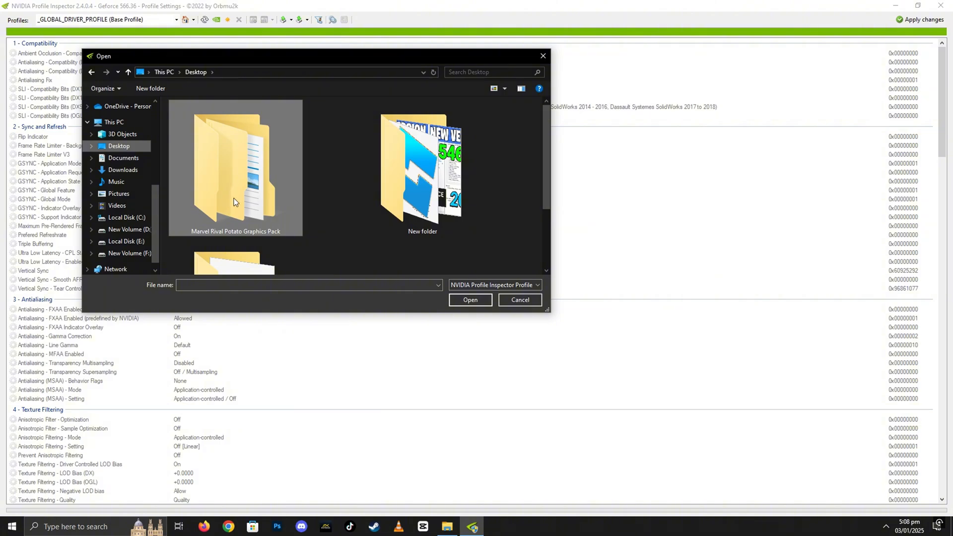
{"action": "double_click", "coordinate": [236, 169]}
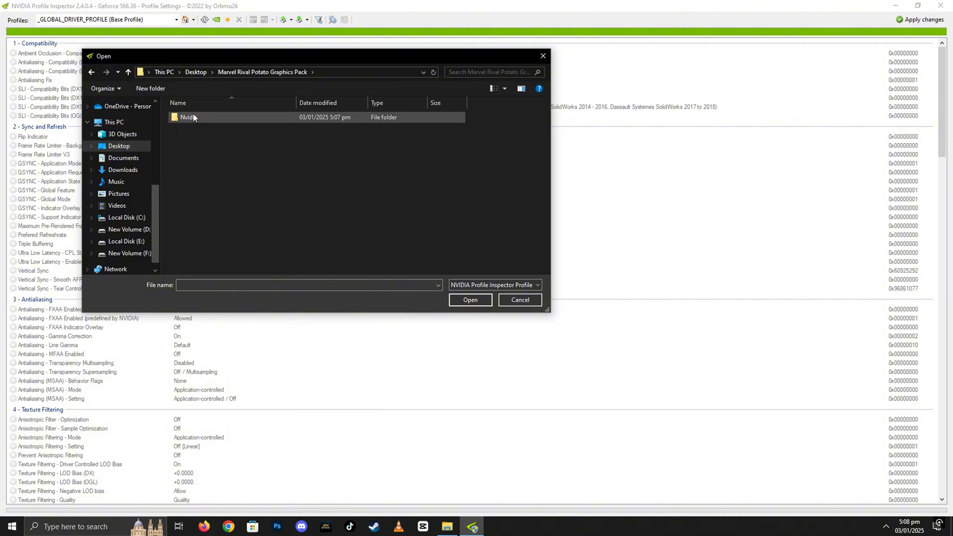
{"action": "double_click", "coordinate": [188, 117]}
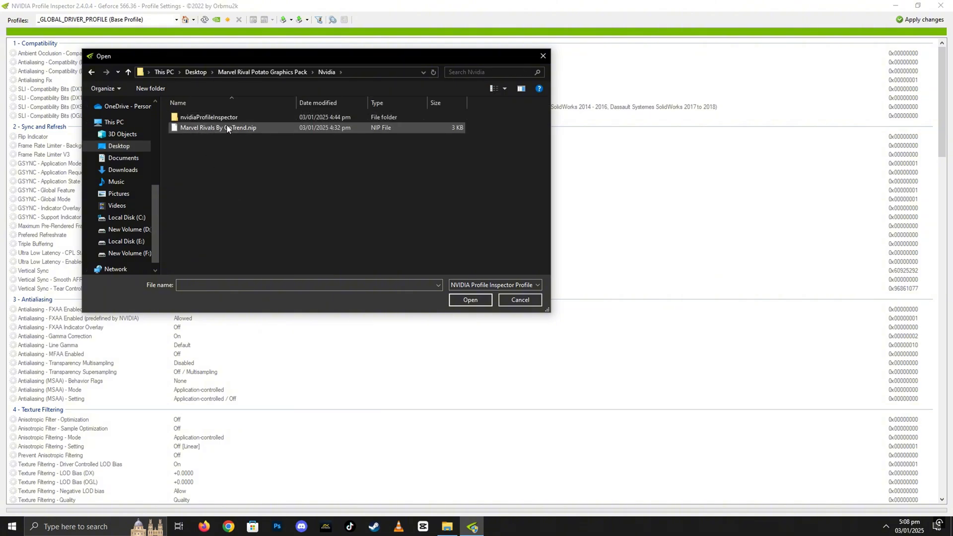
{"action": "left_click", "coordinate": [470, 300]}
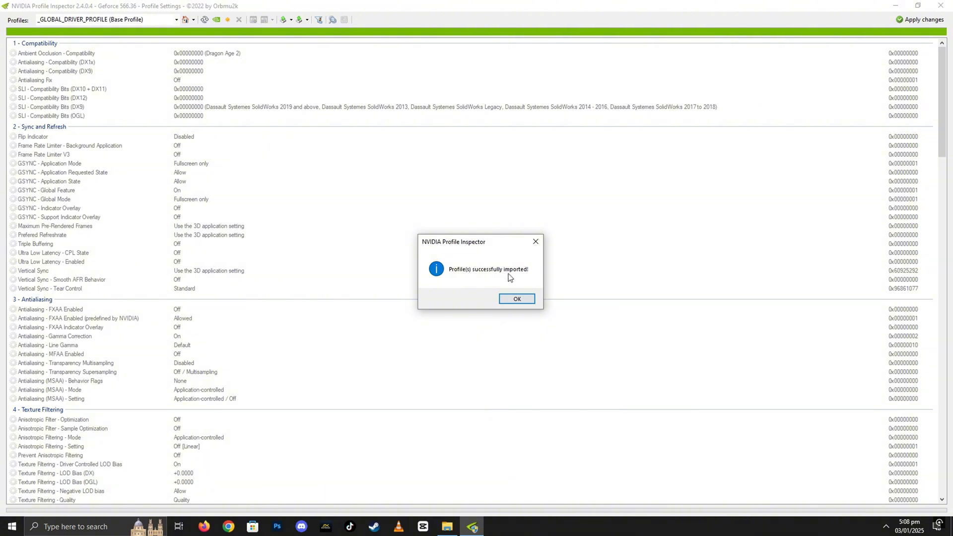
{"action": "left_click", "coordinate": [516, 298]}
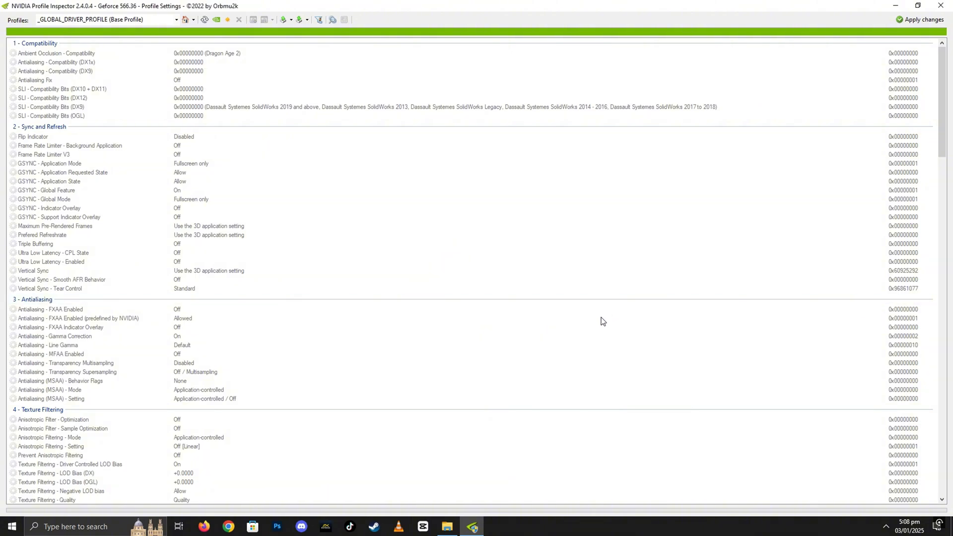
- Switch the Profiles list to Marvel Rivals to load its imported settings such as forced-off V-Sync
{"action": "left_click", "coordinate": [175, 20]}
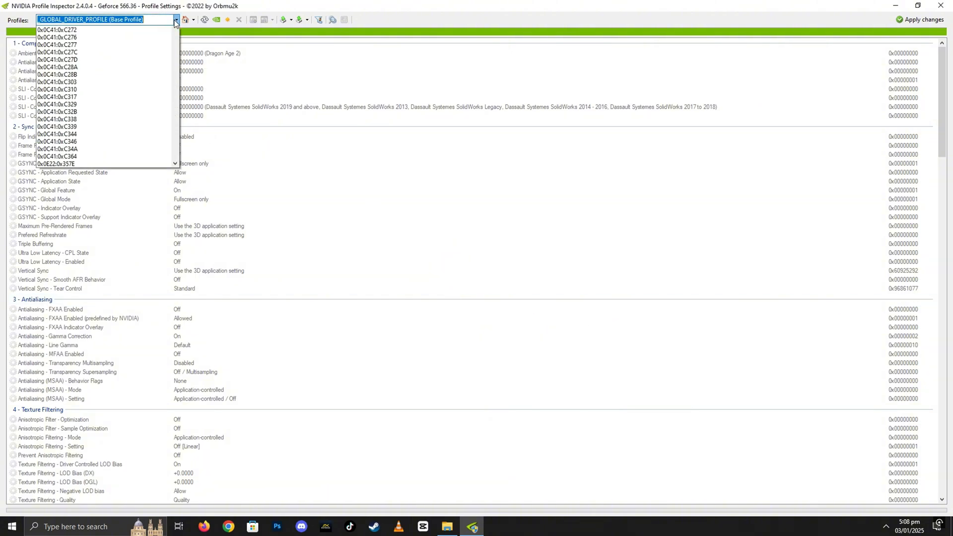
{"action": "type", "text": "marve"}
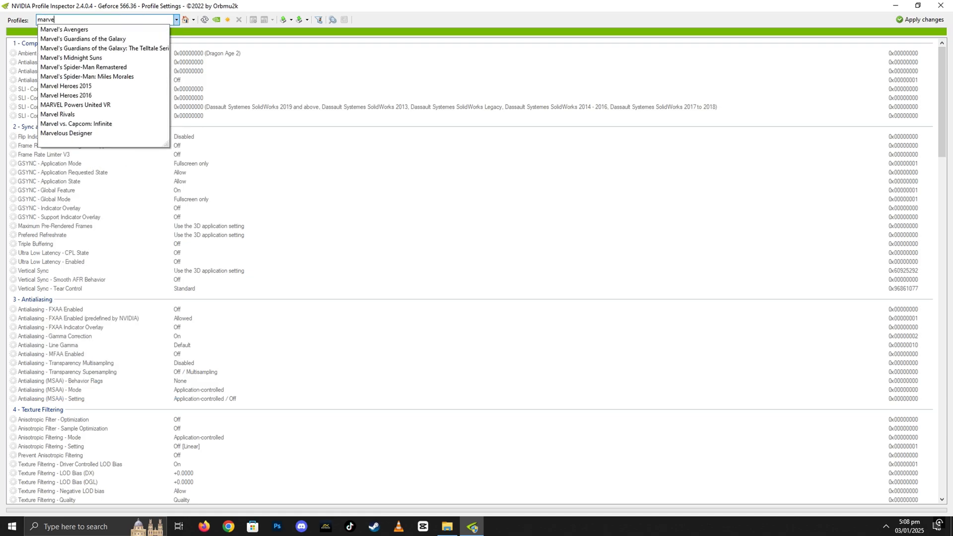
{"action": "left_click", "coordinate": [58, 113]}
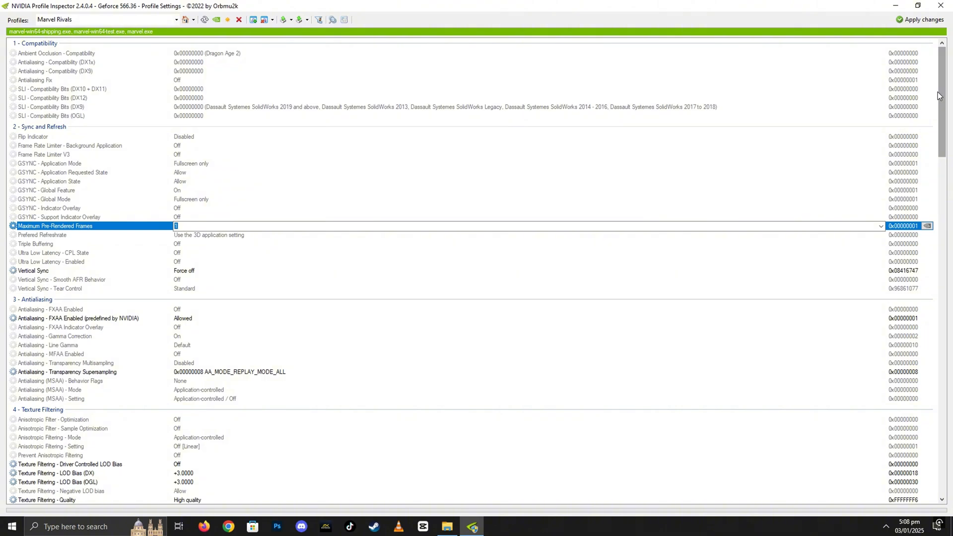
{"action": "mouse_move", "coordinate": [920, 200]}
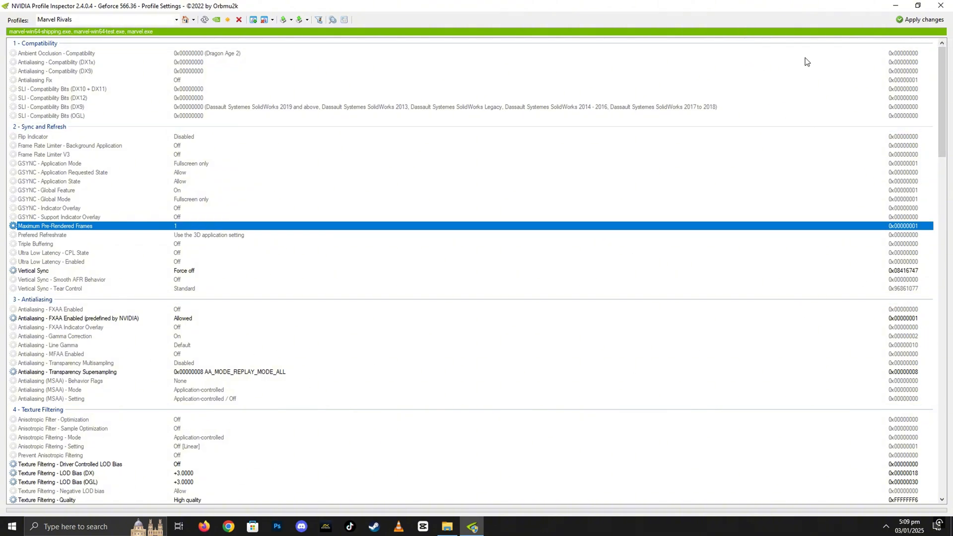
{"action": "mouse_move", "coordinate": [920, 20]}
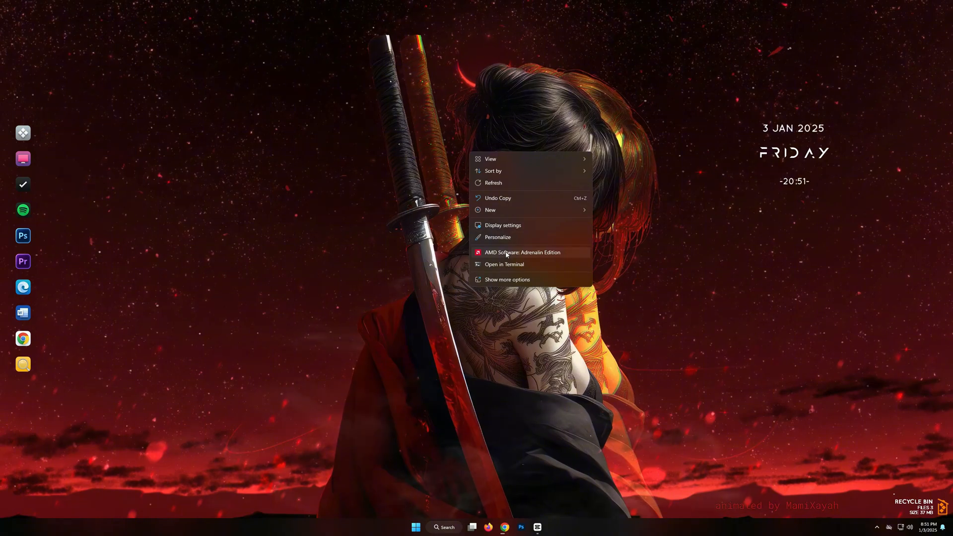
- Launch AMD Adrenalin and open the Marvel Rivals tile in the Games panel
{"action": "left_click", "coordinate": [523, 252]}
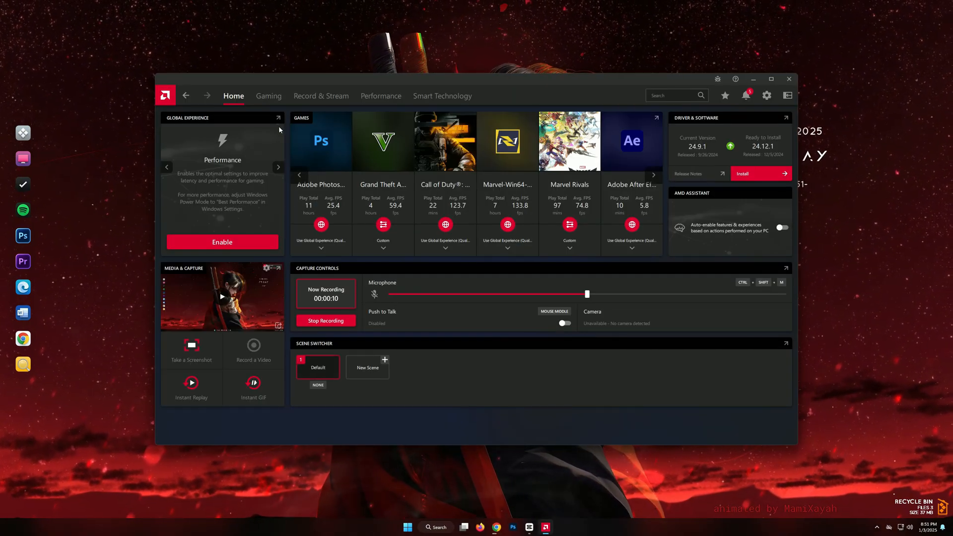
{"action": "left_click", "coordinate": [268, 95]}
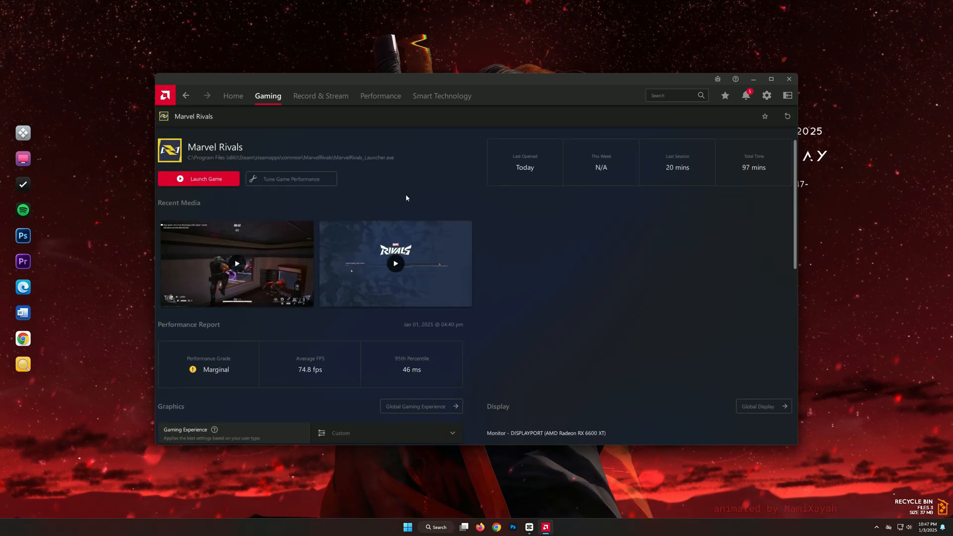
{"action": "scroll", "scroll_direction": "down", "scroll_amount": 3}
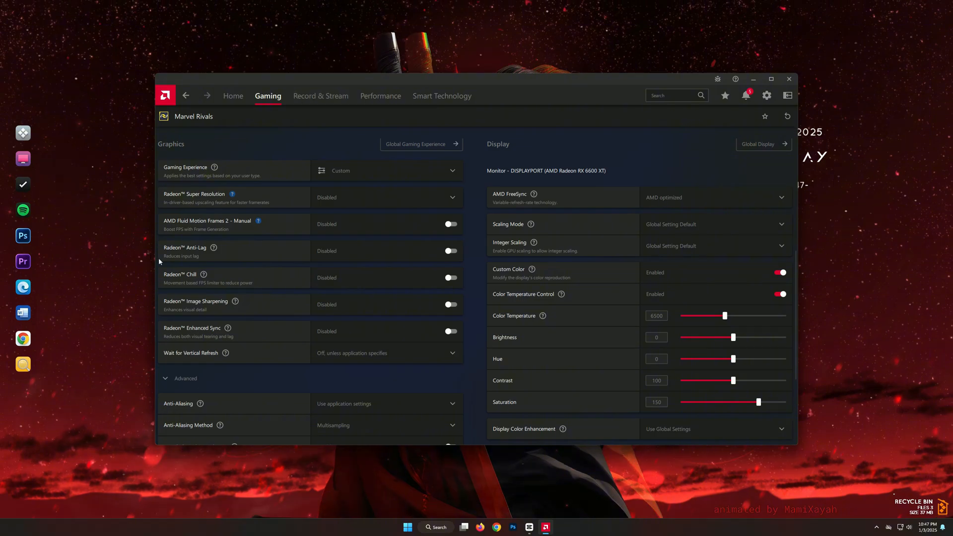
{"action": "mouse_move", "coordinate": [210, 249]}
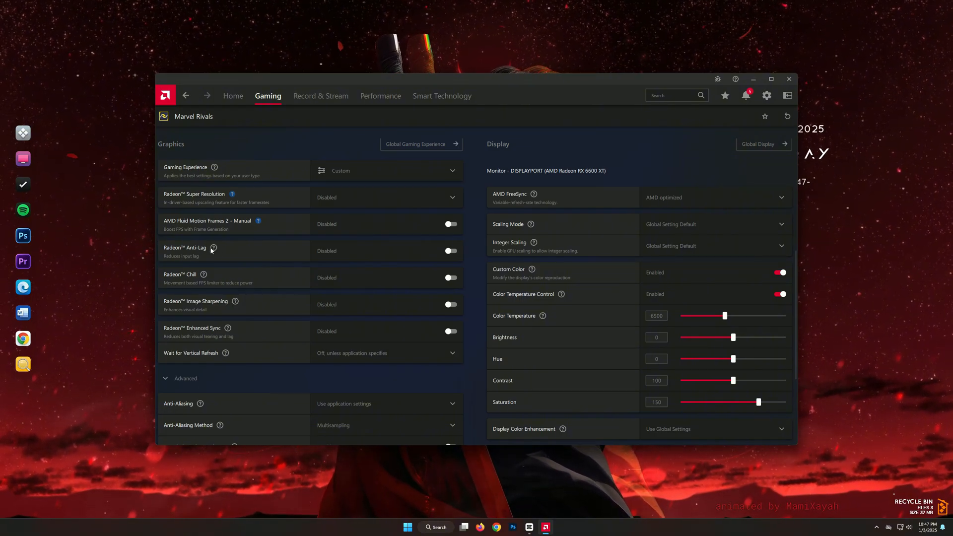
- Enable Radeon Anti-Lag and Radeon Image Sharpening at 60% sharpness for Marvel Rivals
{"action": "left_click", "coordinate": [450, 250]}
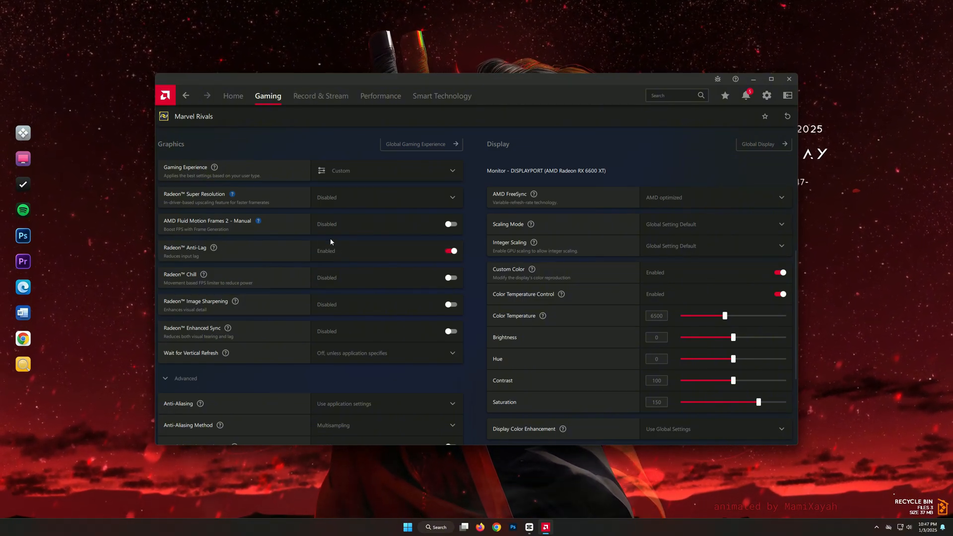
{"action": "mouse_move", "coordinate": [221, 261]}
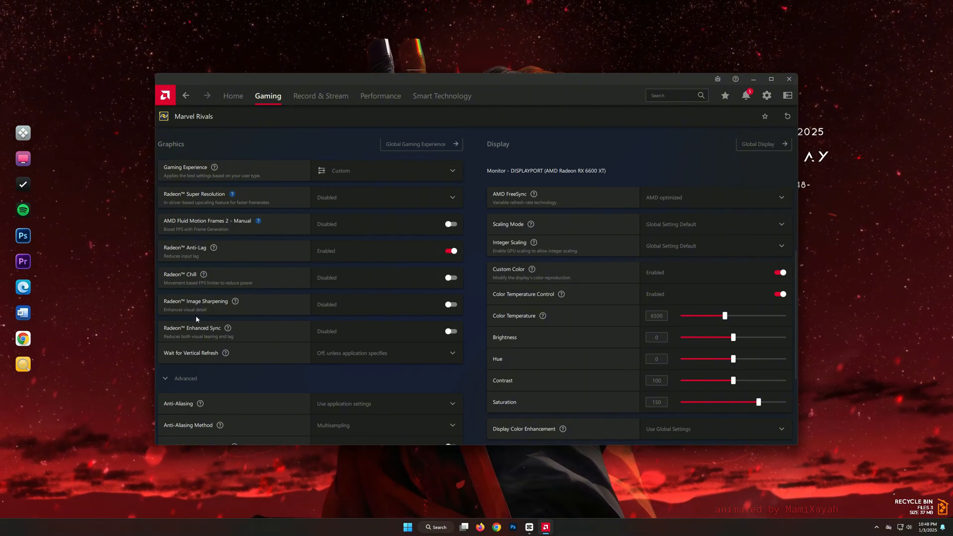
{"action": "left_click", "coordinate": [450, 304]}
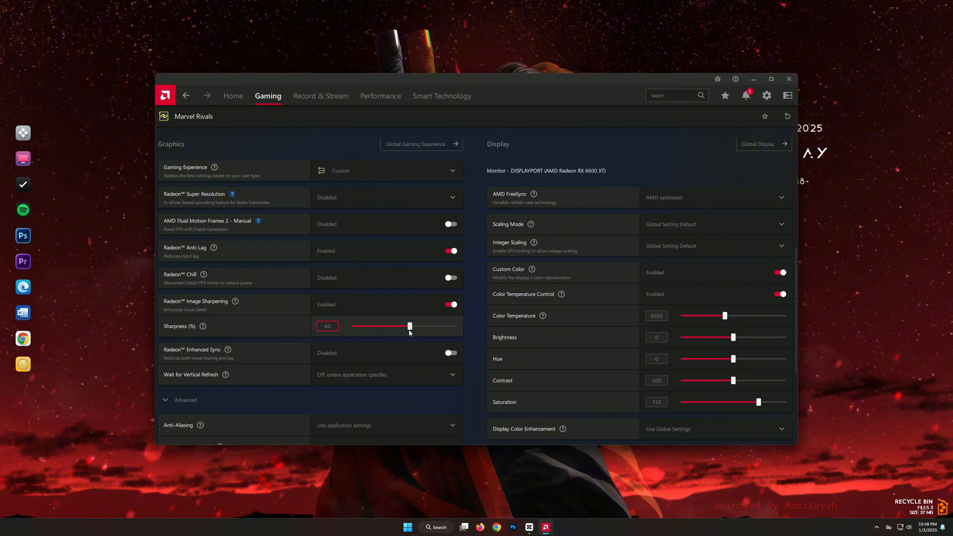
- Set Wait for Vertical Refresh Always off, anisotropic filtering on, texture filtering Performance, OpenGL triple buffering off
{"action": "scroll", "scroll_direction": "down", "scroll_amount": 3}
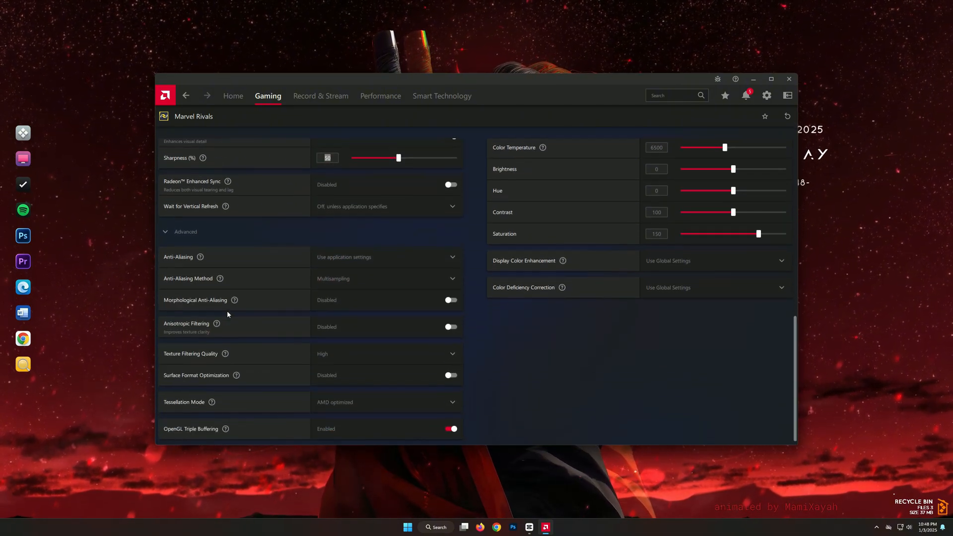
{"action": "scroll", "scroll_direction": "up", "scroll_amount": 3}
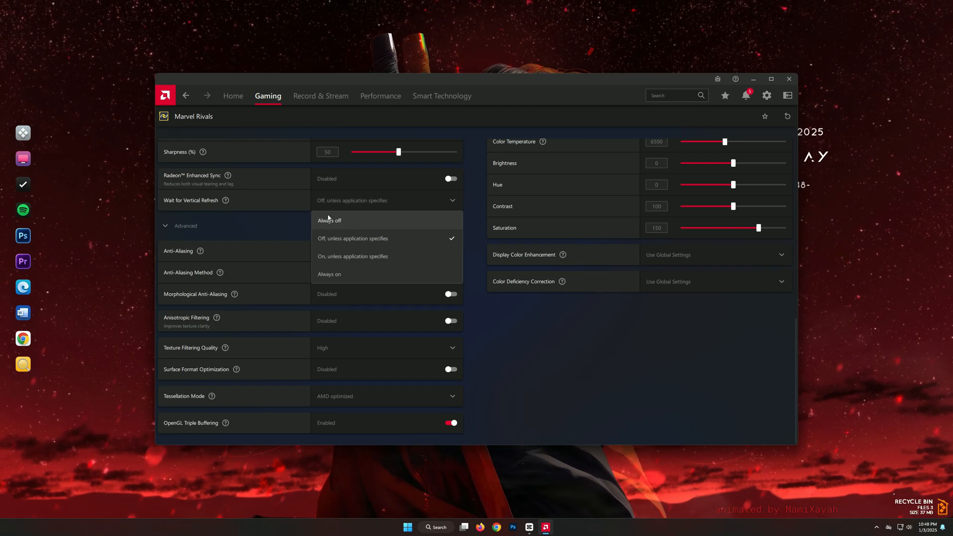
{"action": "left_click", "coordinate": [330, 220]}
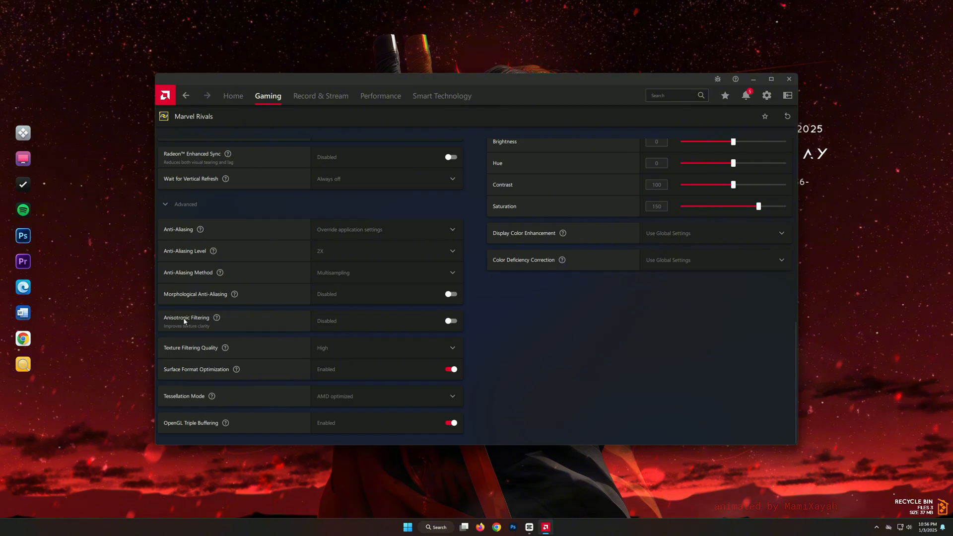
{"action": "left_click", "coordinate": [452, 321]}
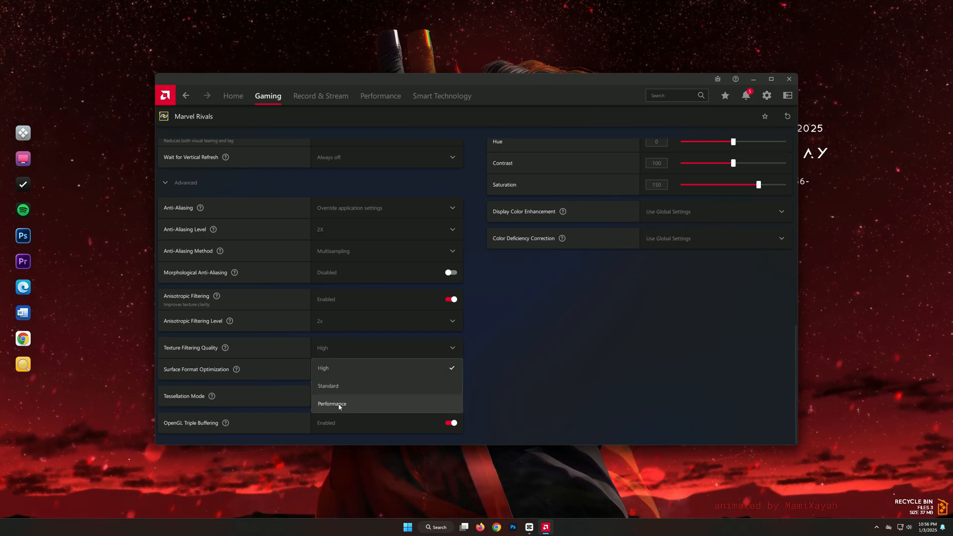
{"action": "left_click", "coordinate": [332, 404]}
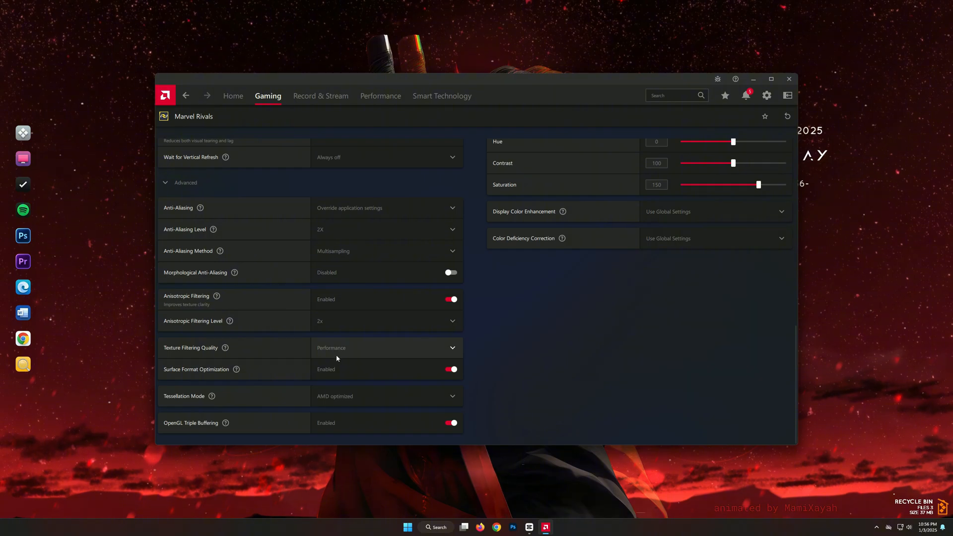
{"action": "left_click", "coordinate": [450, 423]}
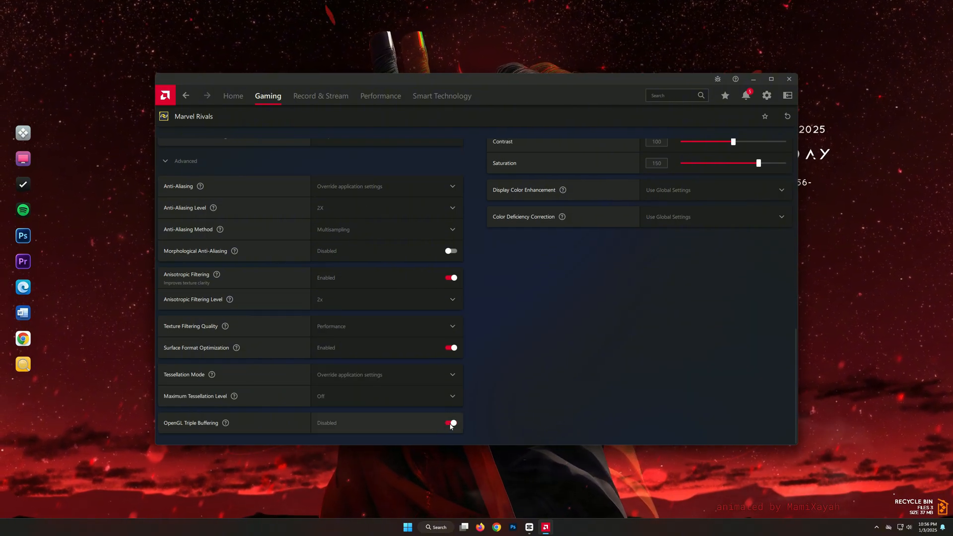
{"action": "left_click", "coordinate": [450, 423]}
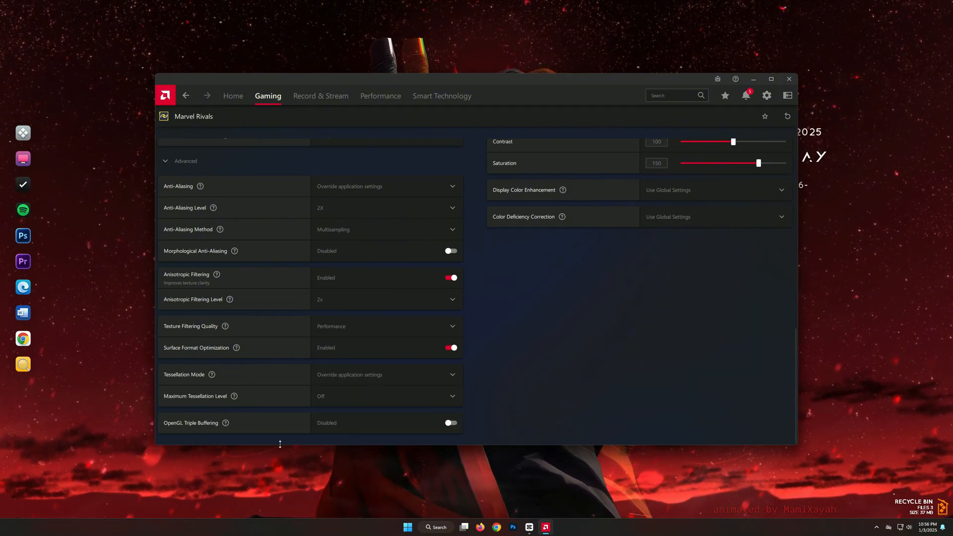
{"action": "mouse_move", "coordinate": [209, 443]}
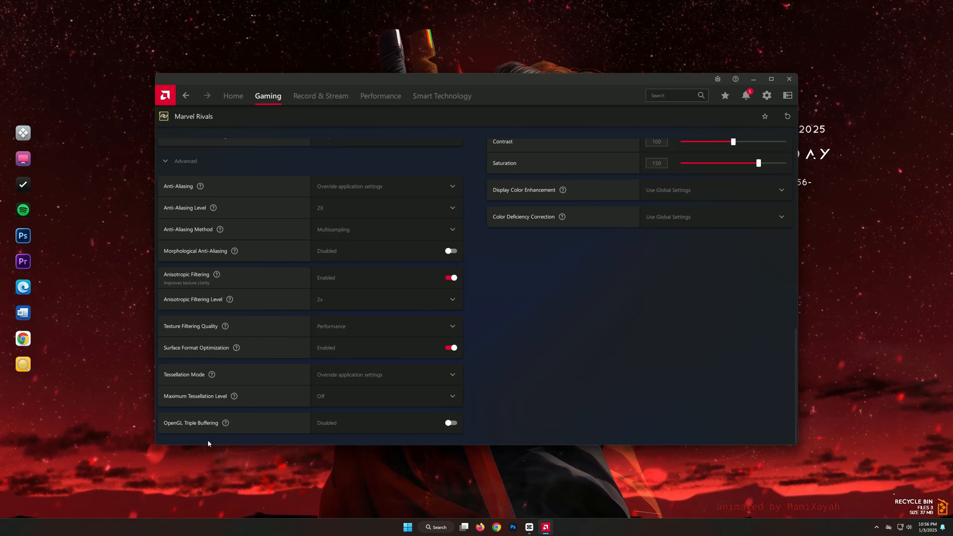